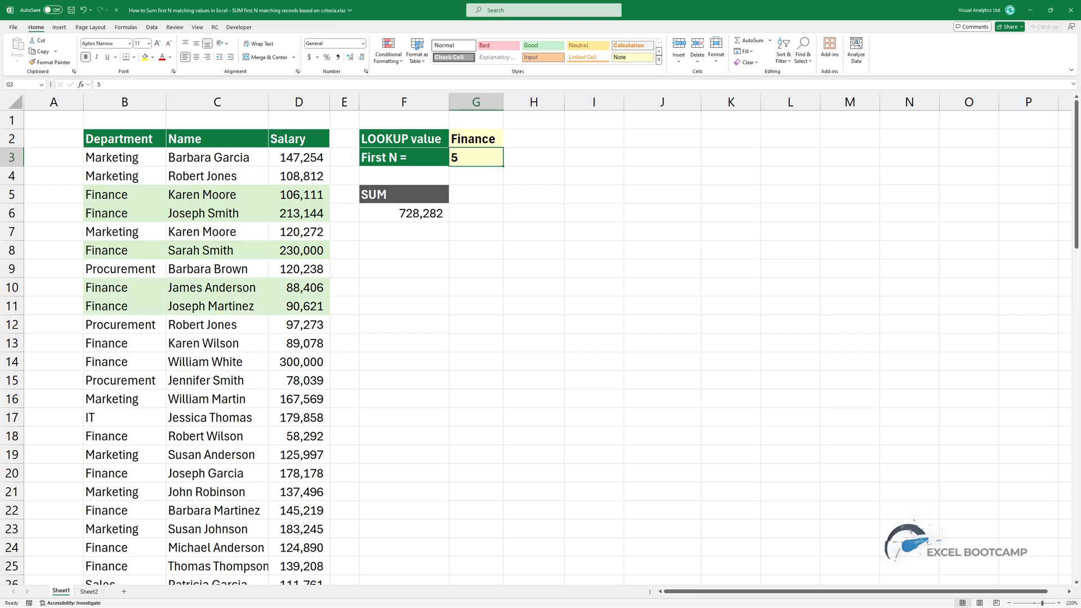
# Set First N to 7 so the total recalculates, then move to Sheet2
pyautogui.write('7')
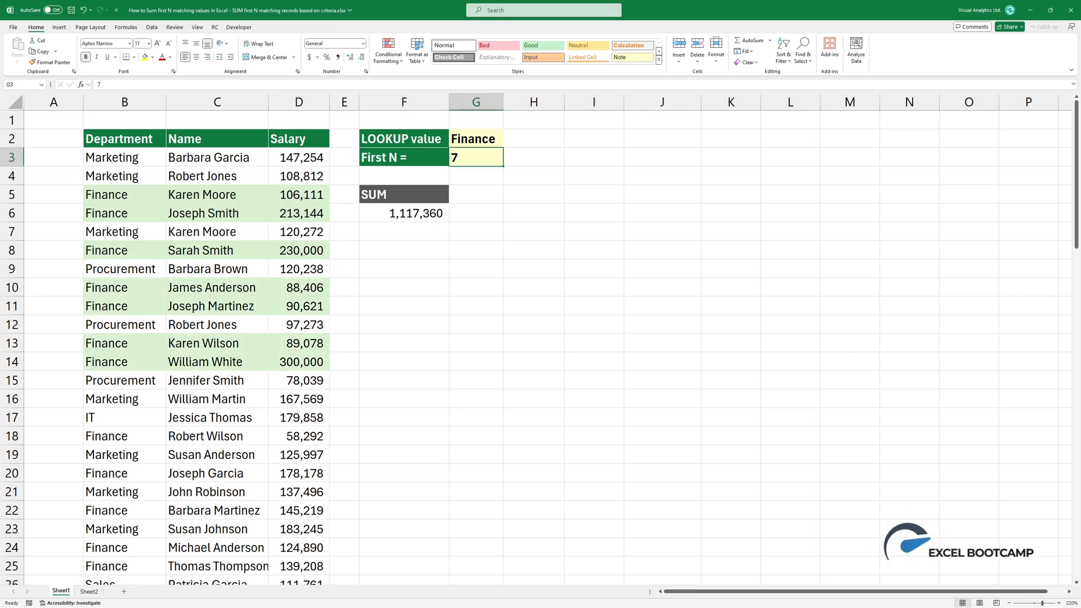
pyautogui.click(87, 591)
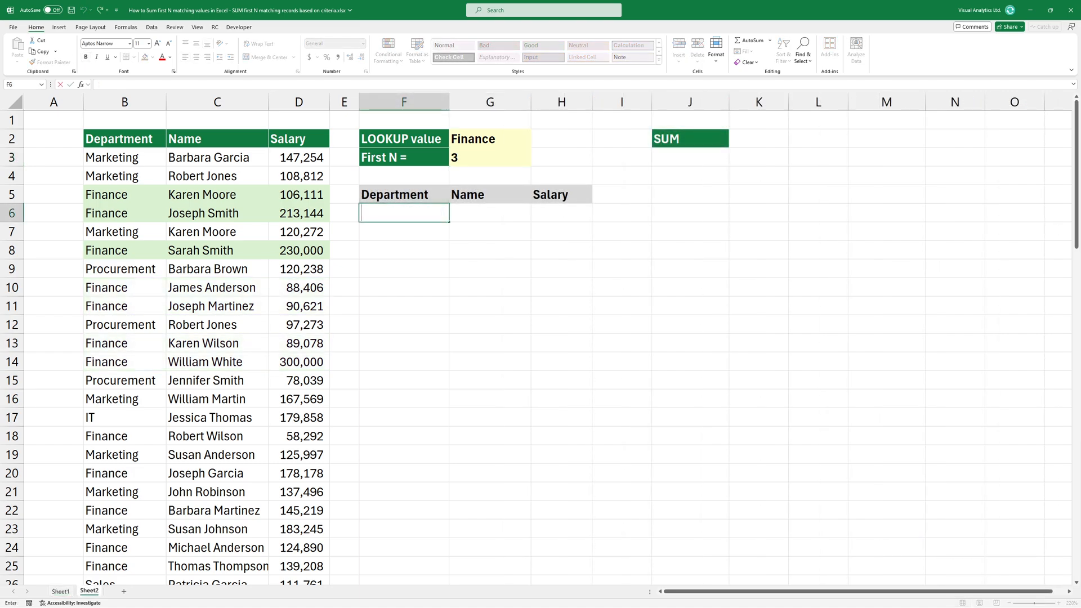
# Enter =FILTER($B$3:$D$72,$B$3:$B$72=$G$2 in F6 to pull the Finance rows
pyautogui.write('=FILTER(B3:D72')
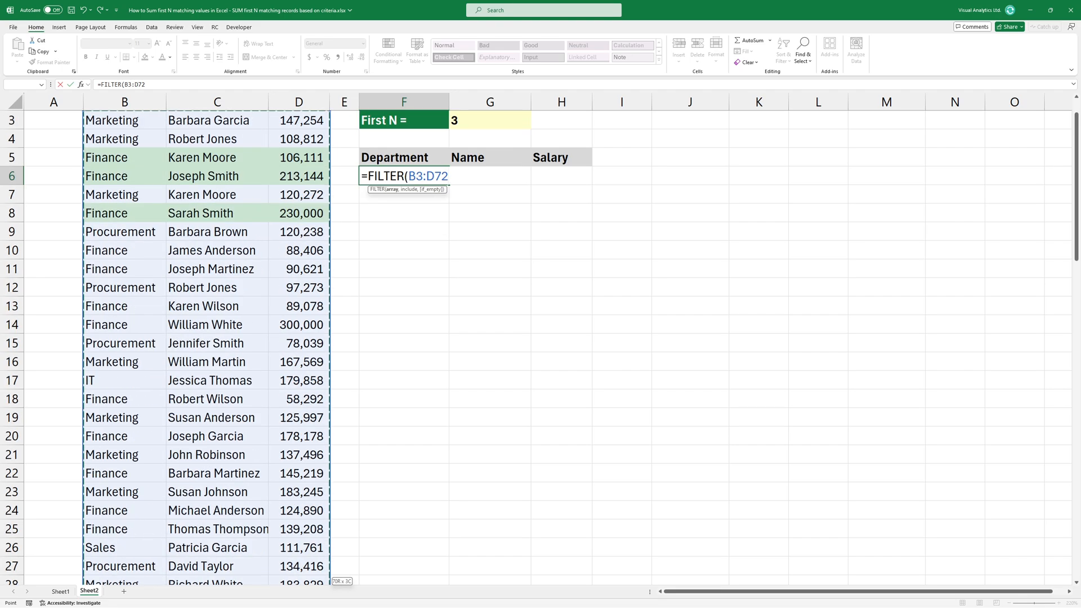
pyautogui.press('f4')
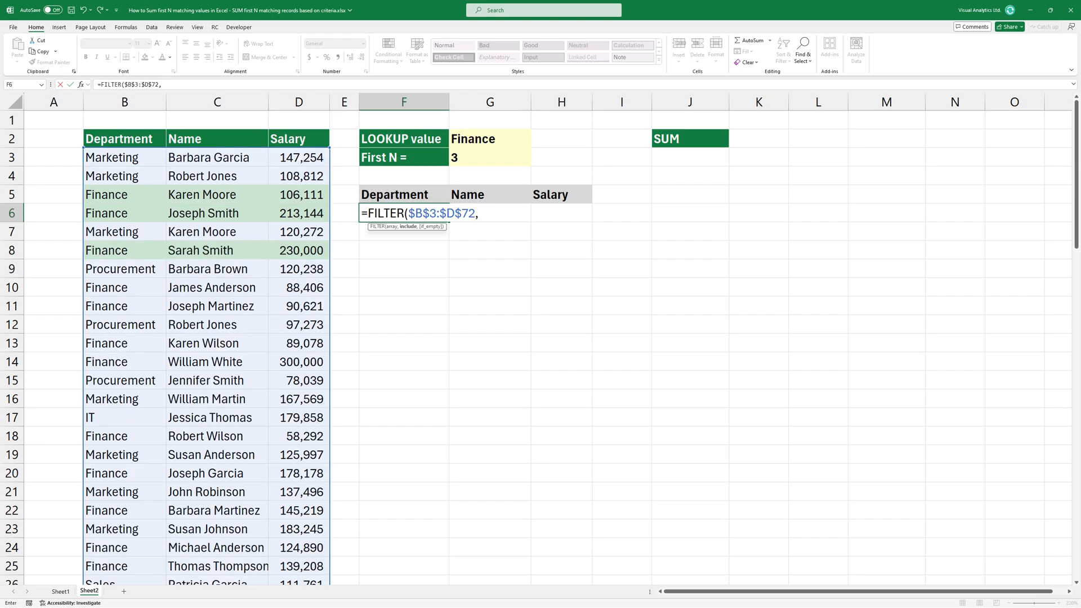
pyautogui.moveTo(124, 158); pyautogui.dragTo(124, 270)
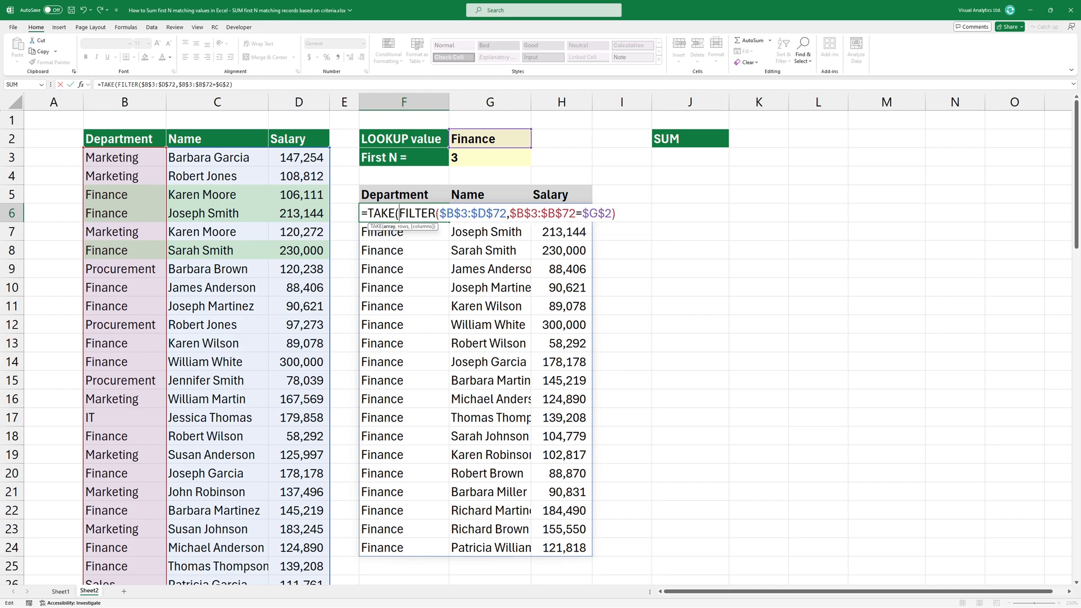
# Wrap the F6 filter in TAKE with $G$3 so only the first N Finance rows spill
pyautogui.click(490, 158)
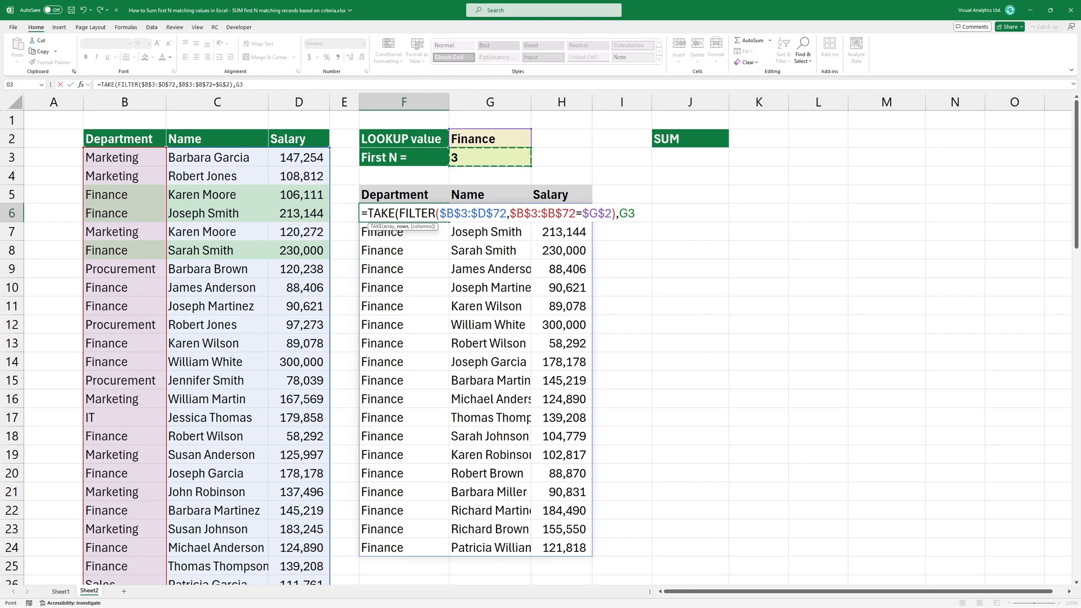
pyautogui.press('f4')
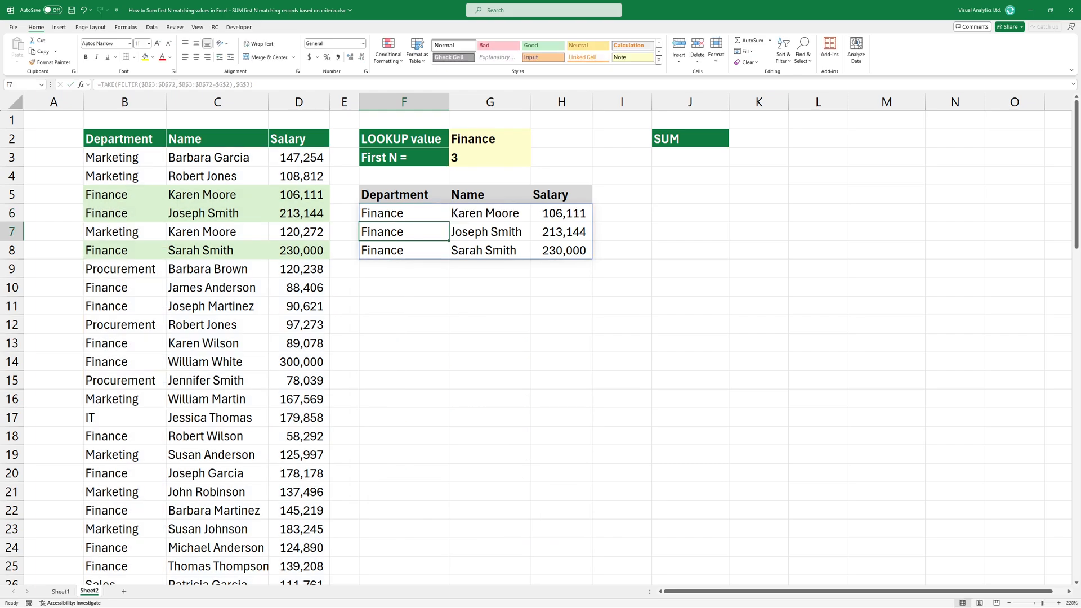
# Total the first N Finance salaries in J3 with SUM(TAKE(FILTER(...),$G$3)), testing N of 5 and 7 for 1,117,360
pyautogui.write('=SUM(TAKE(FILTER($B$3:$D$72,$B$3:$B$72=$G$2),$G$3)')
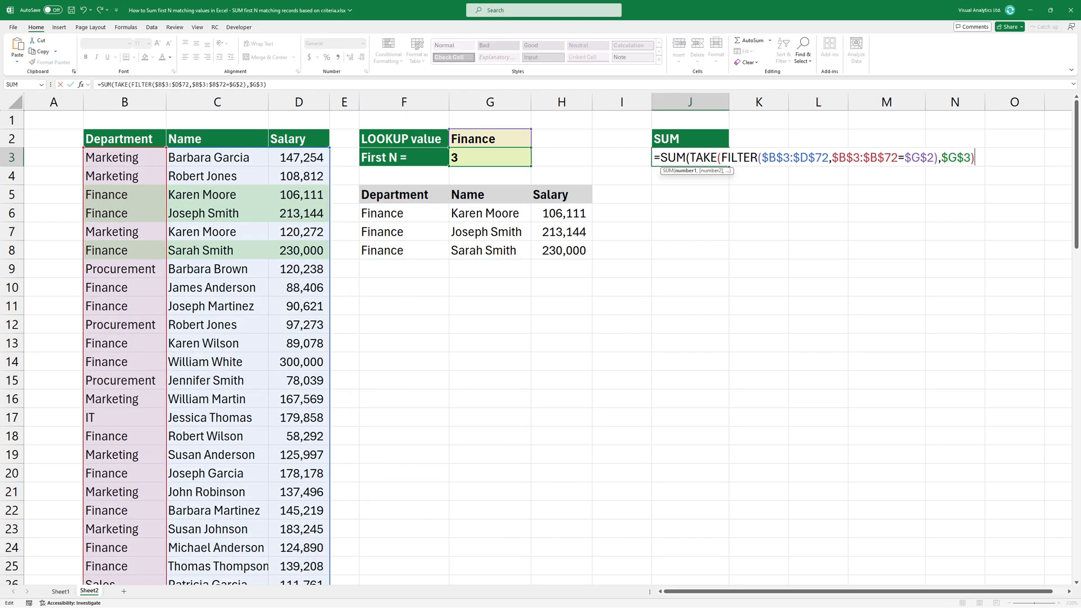
pyautogui.press('Enter')
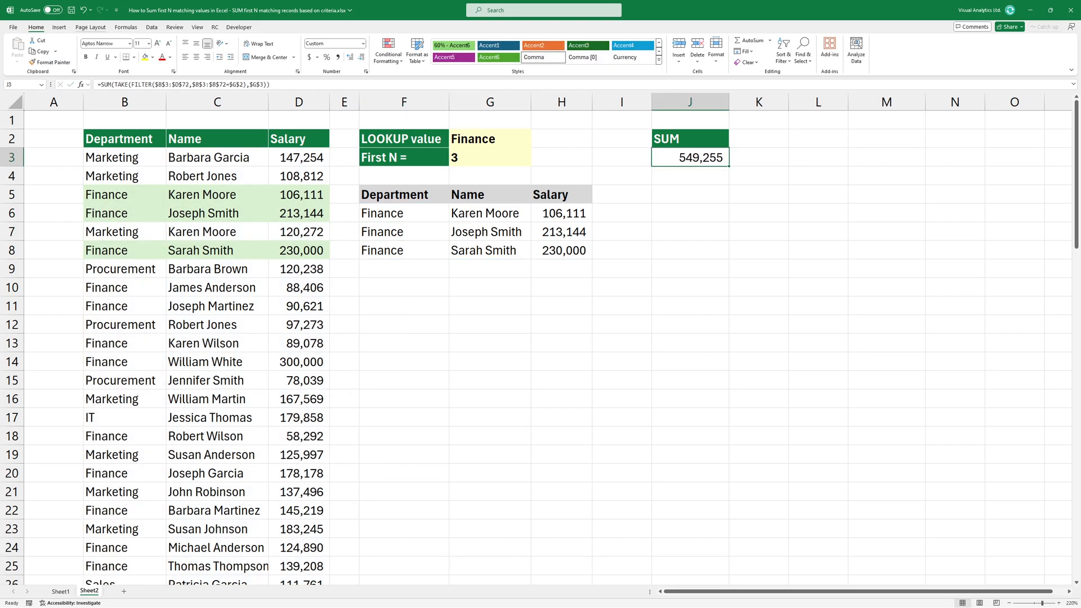
pyautogui.write('5')
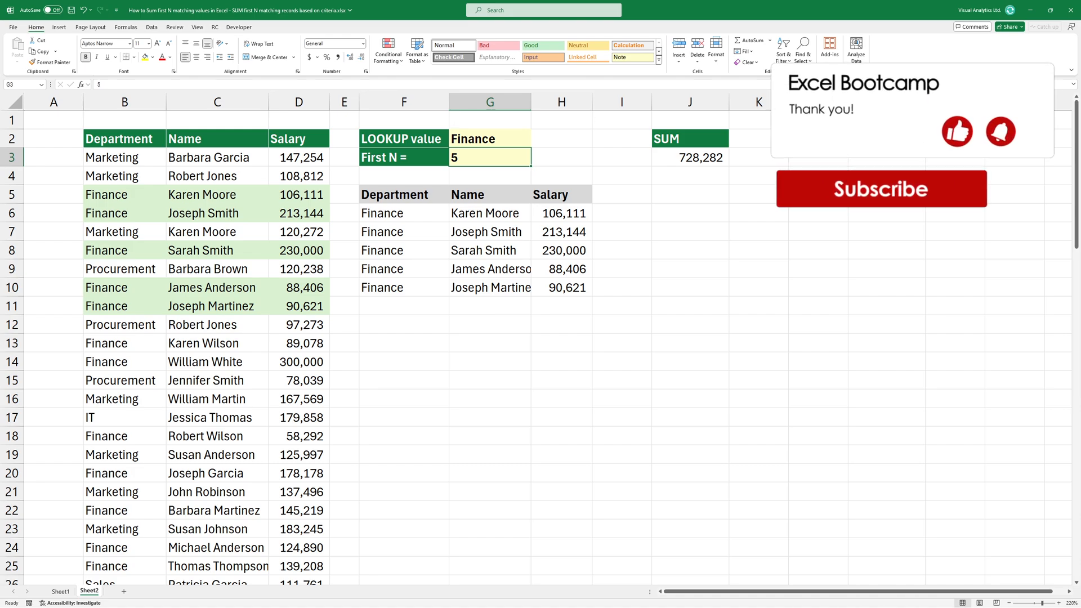
pyautogui.write('7')
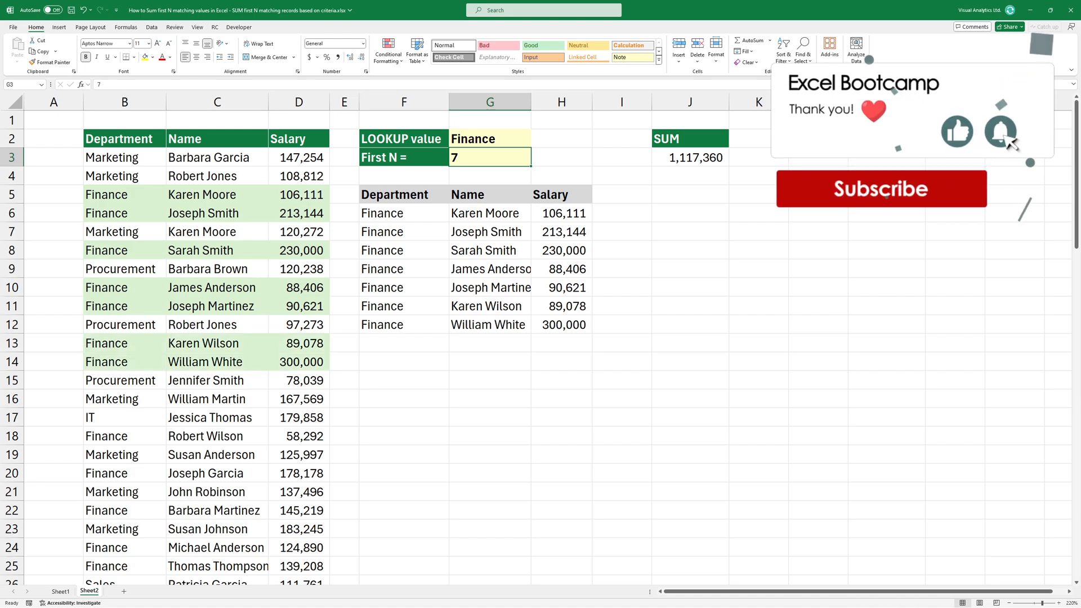